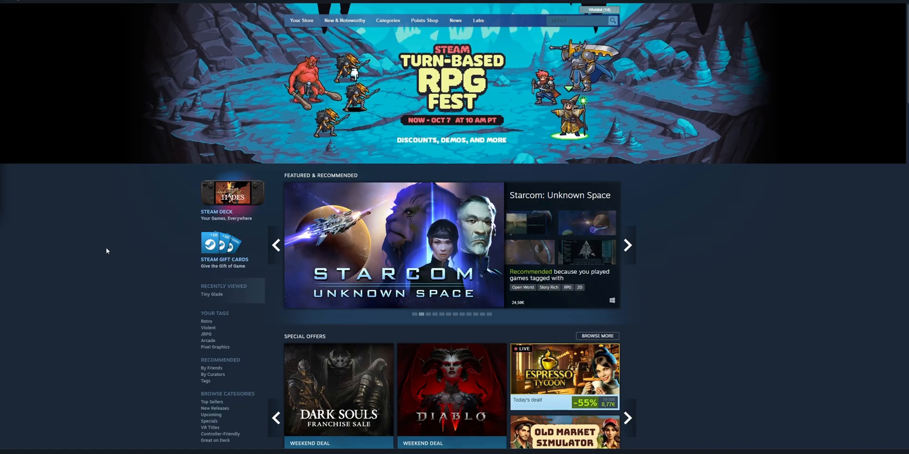
# - Sign out of the current account so Steam's sign-in window appears with empty fields
pyautogui.click(275, 25)
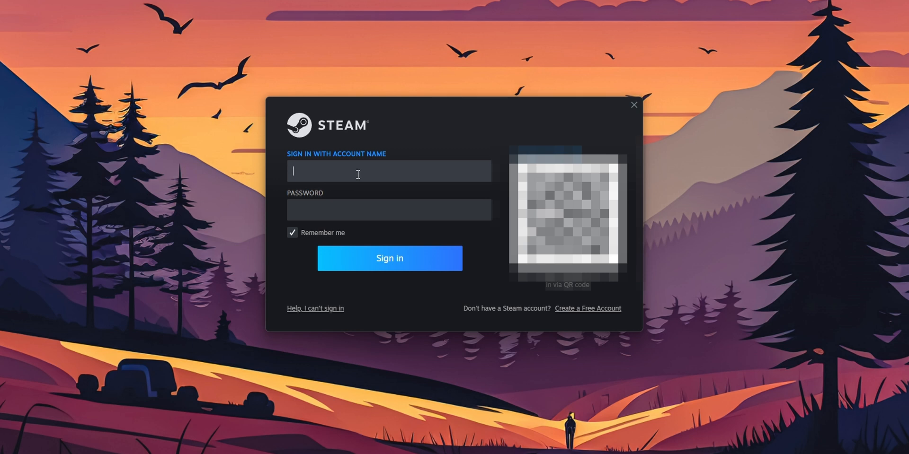
# - Enter account name 'EnriqueCtech' with its password and submit the sign-in attempt
pyautogui.write('EnriqueC')
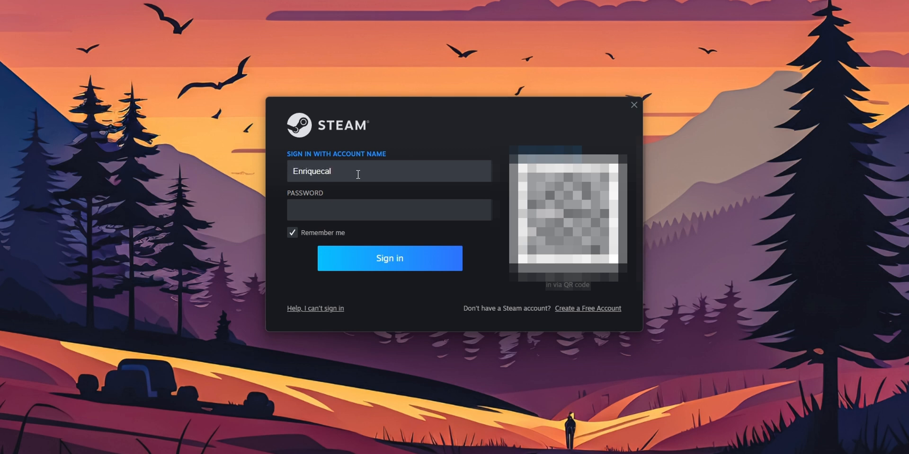
pyautogui.write('tech')
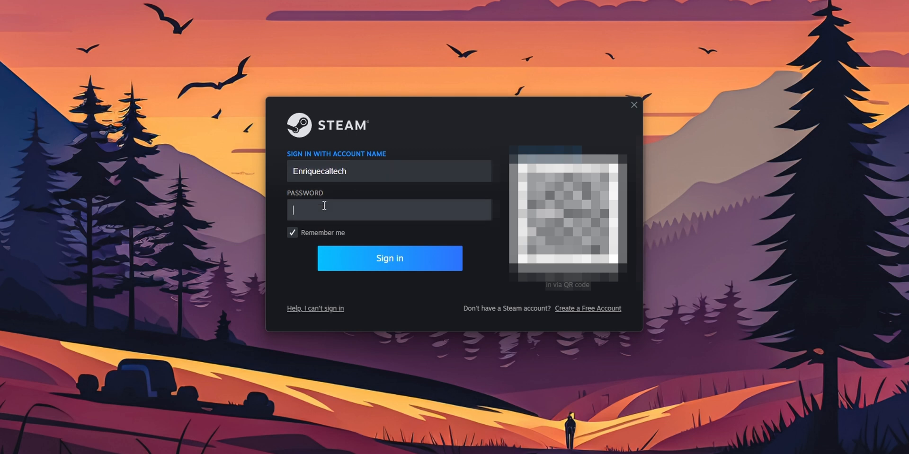
pyautogui.write('password')
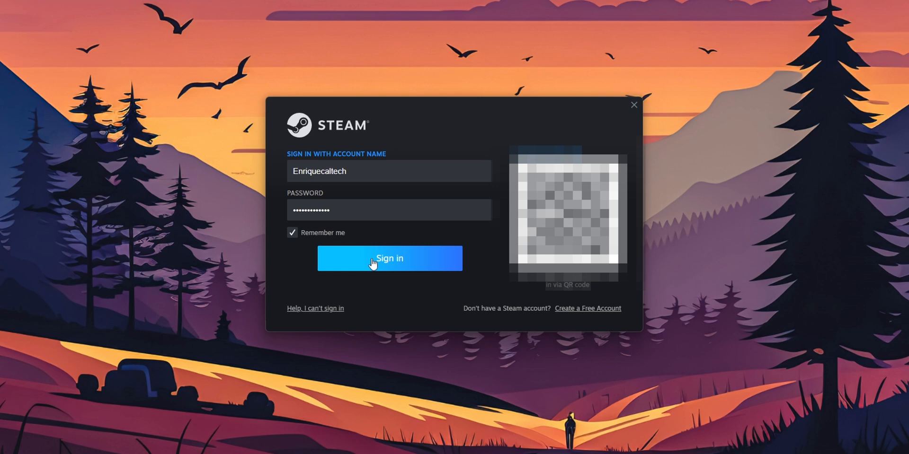
pyautogui.click(390, 259)
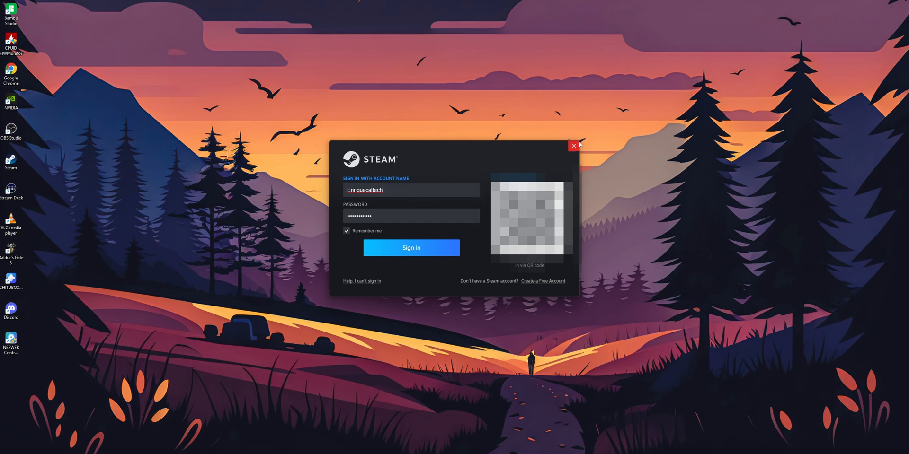
# - Browse to C:\Program Files (x86)\Steam\config in File Explorer, showing its VDF files
pyautogui.click(574, 146)
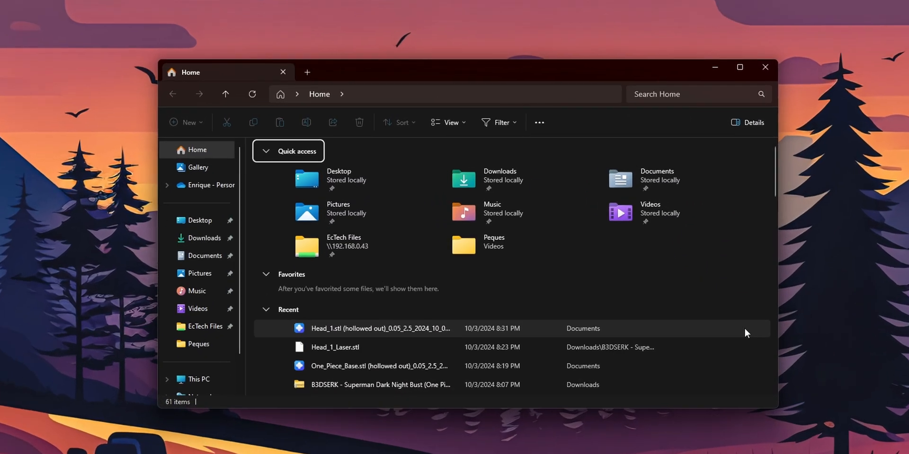
pyautogui.moveTo(197, 382)
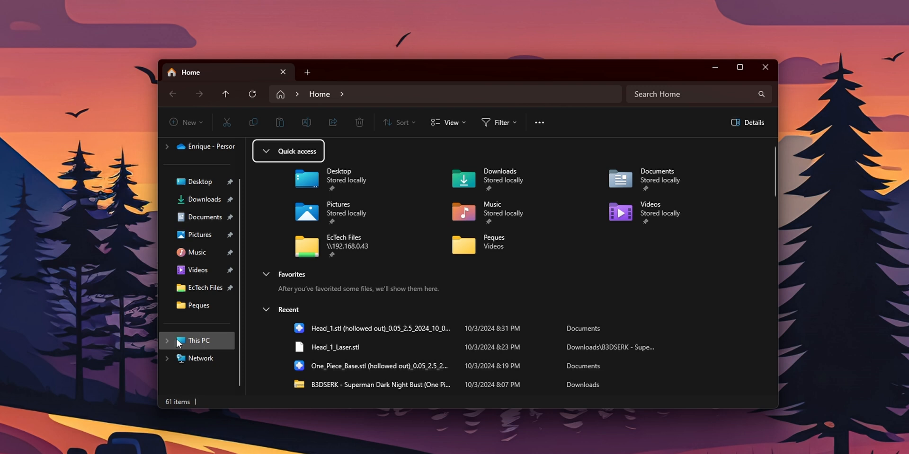
pyautogui.click(197, 341)
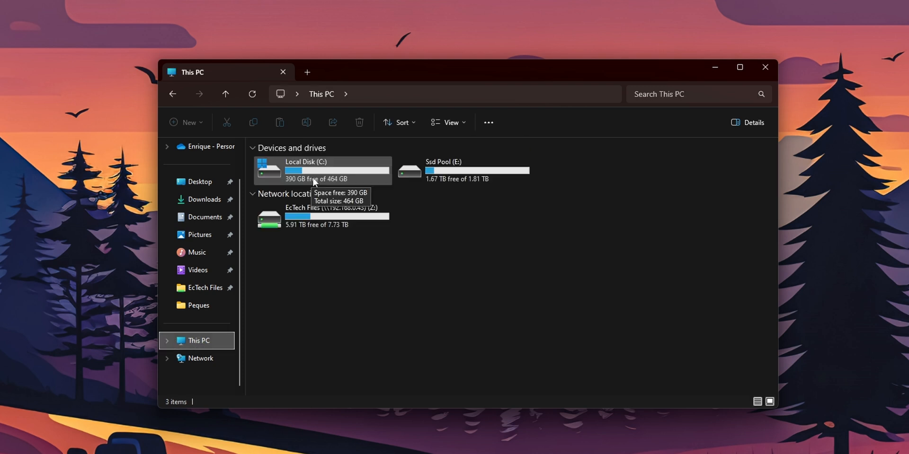
pyautogui.moveTo(320, 172)
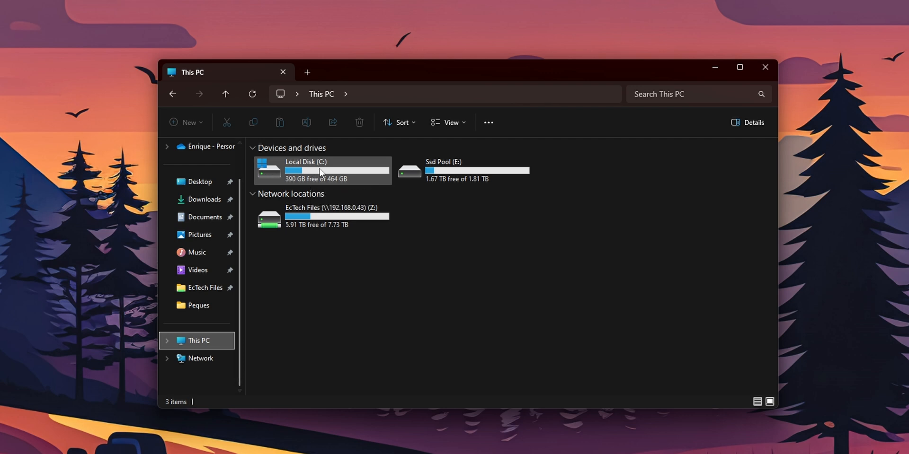
pyautogui.doubleClick(320, 170)
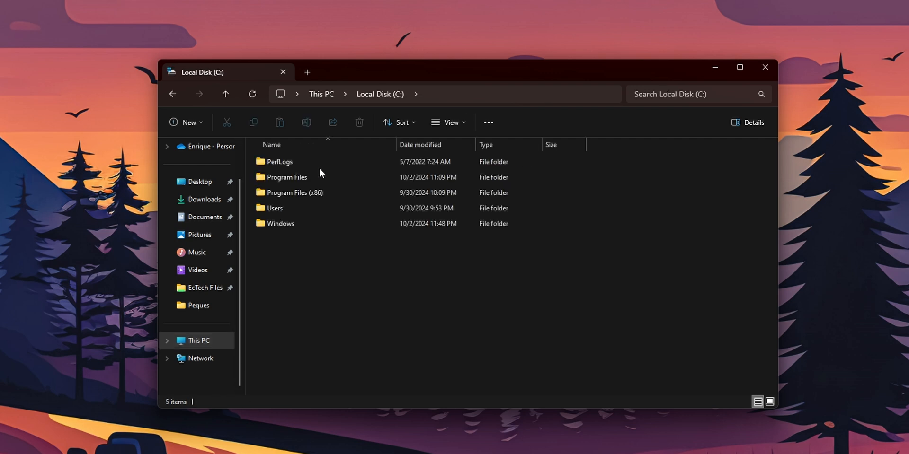
pyautogui.moveTo(320, 202)
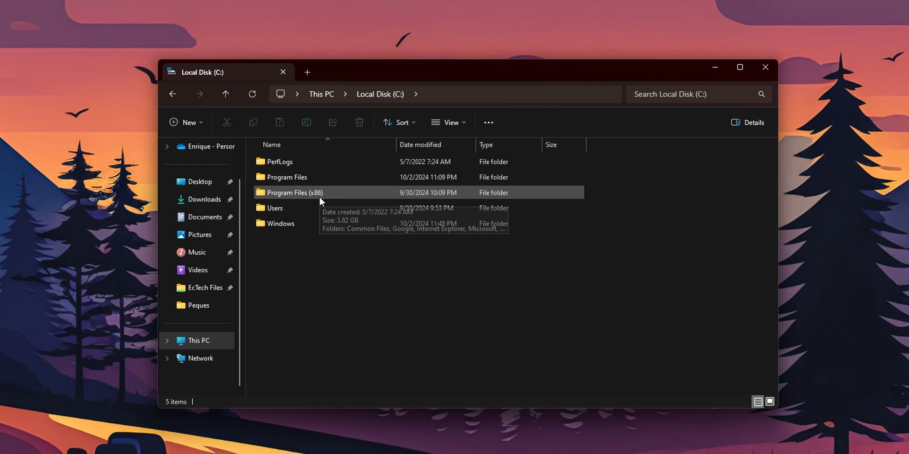
pyautogui.doubleClick(293, 193)
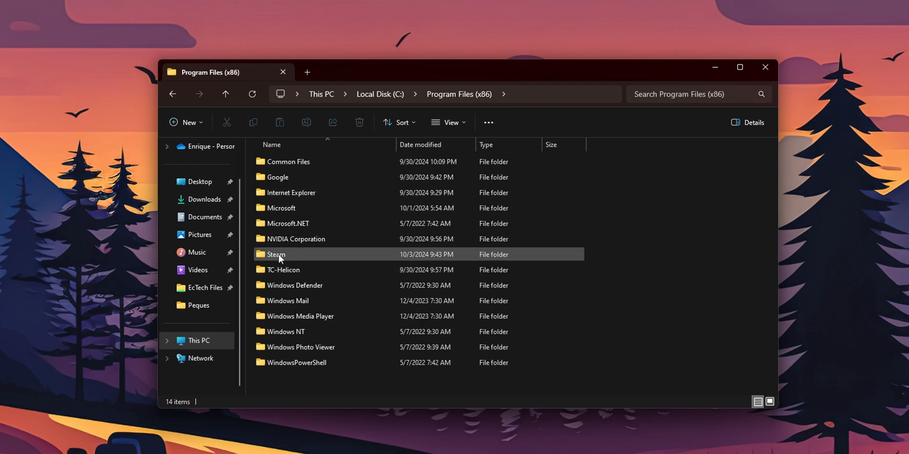
pyautogui.doubleClick(277, 254)
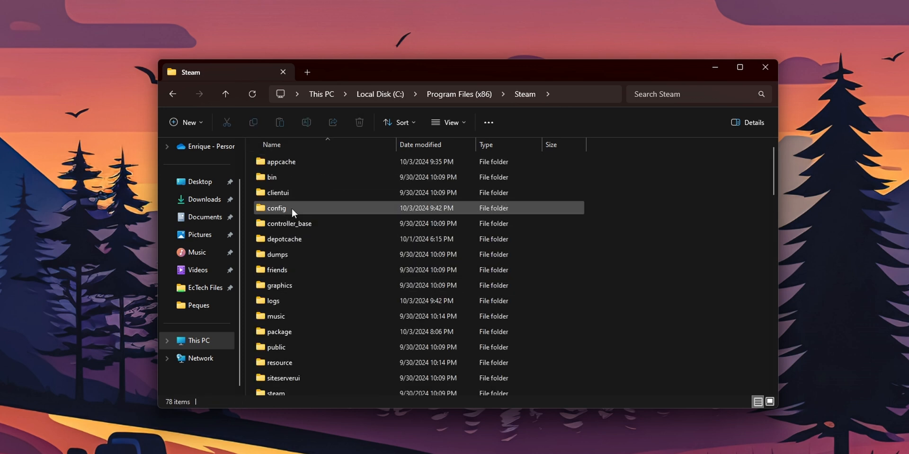
pyautogui.doubleClick(277, 208)
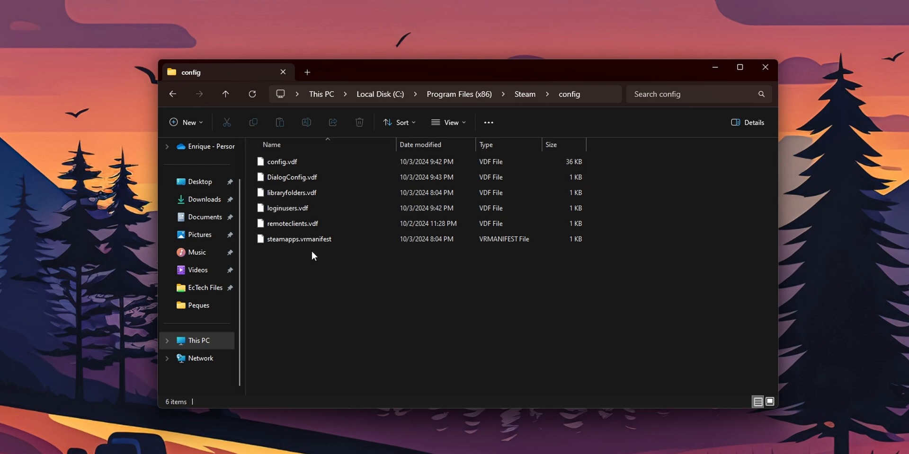
# - Open config.vdf with Notepad just this once via Open with
pyautogui.click(281, 161)
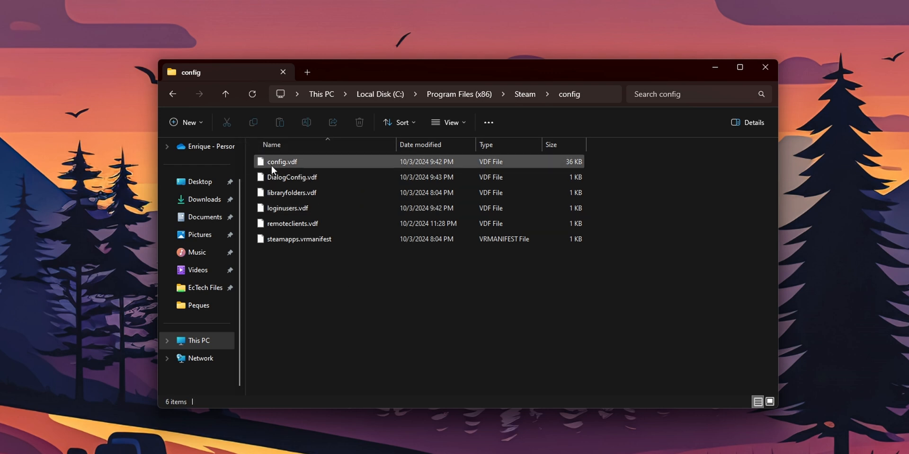
pyautogui.moveTo(295, 165)
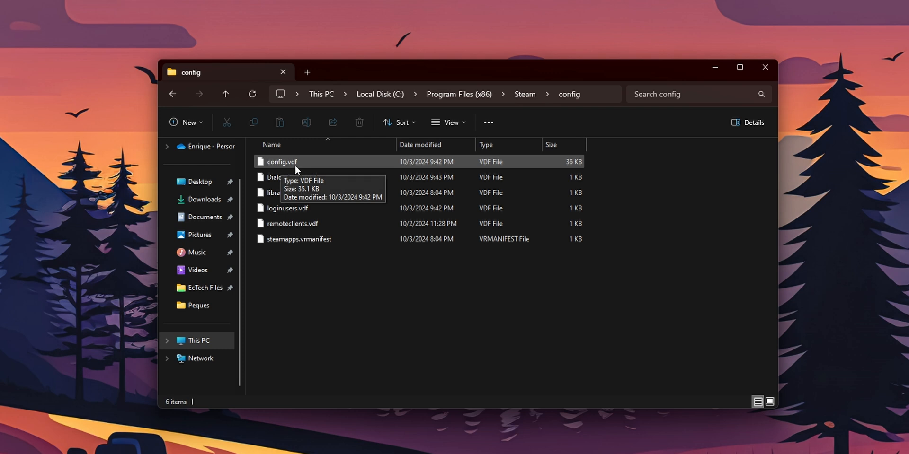
pyautogui.rightClick(294, 161)
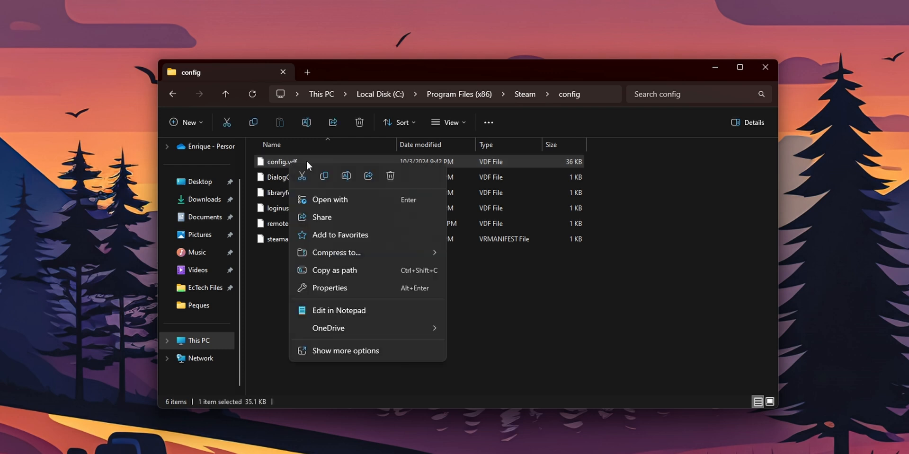
pyautogui.moveTo(336, 203)
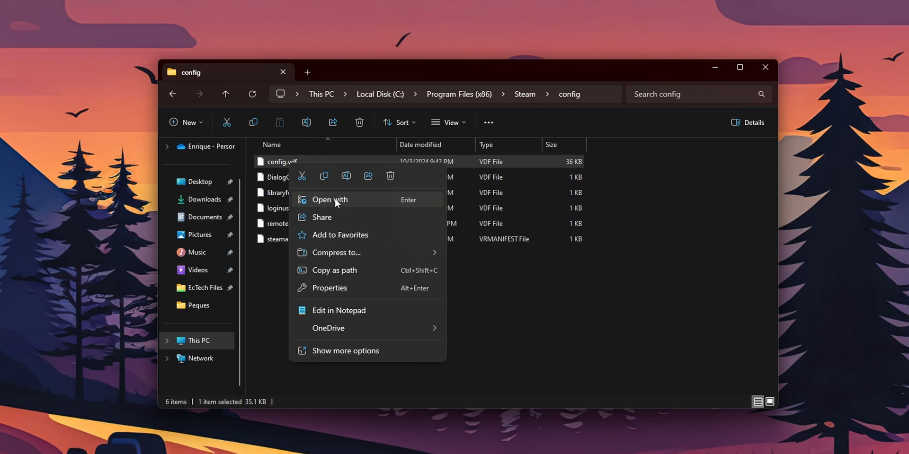
pyautogui.click(329, 200)
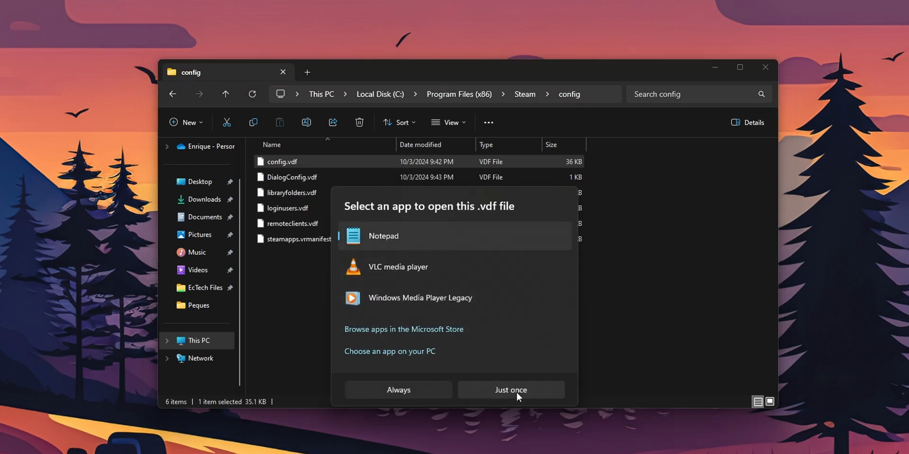
pyautogui.click(510, 390)
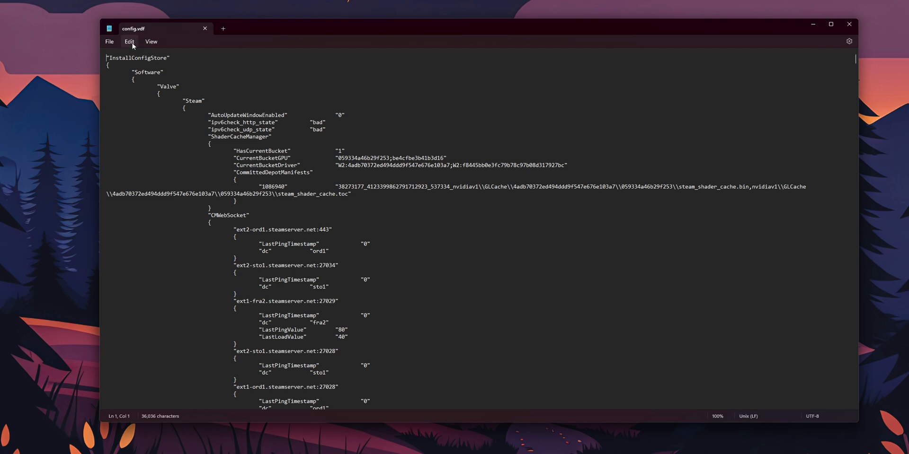
# - Search config.vdf for 'acc' and jump to the Accounts section match
pyautogui.click(129, 42)
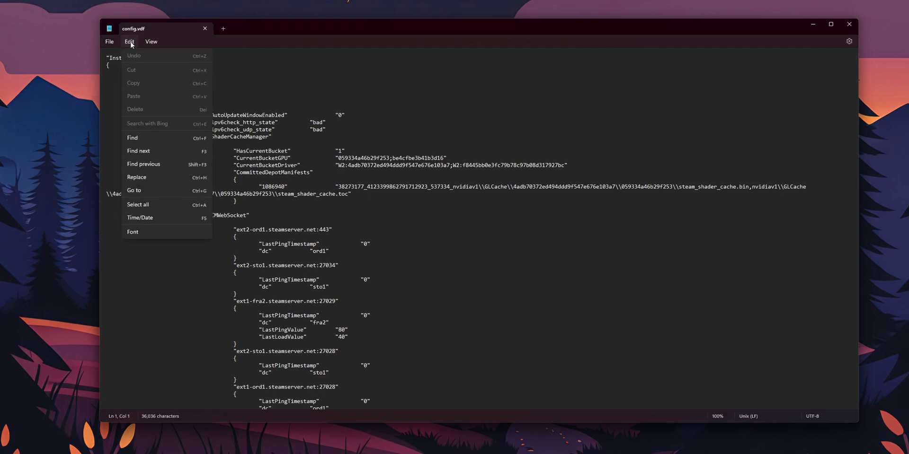
pyautogui.moveTo(150, 142)
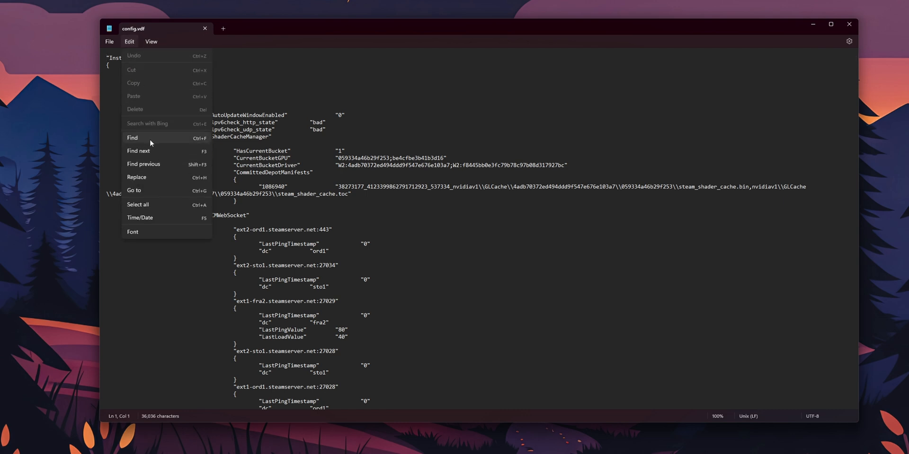
pyautogui.click(131, 138)
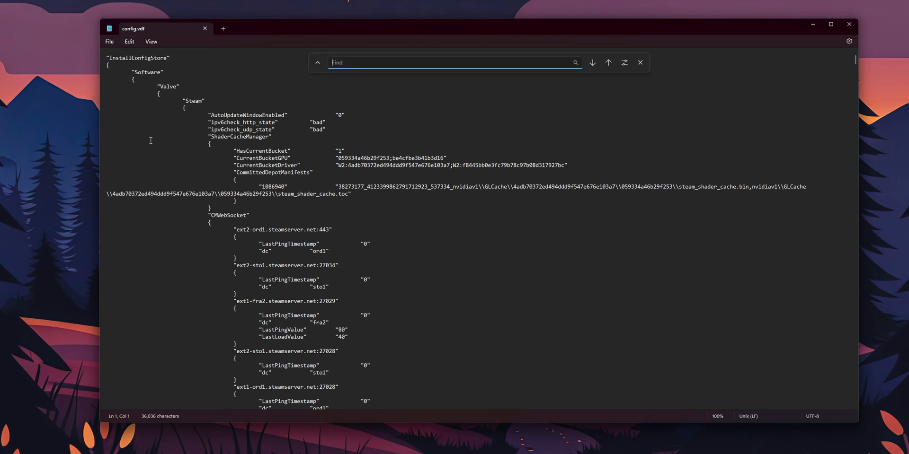
pyautogui.write('account')
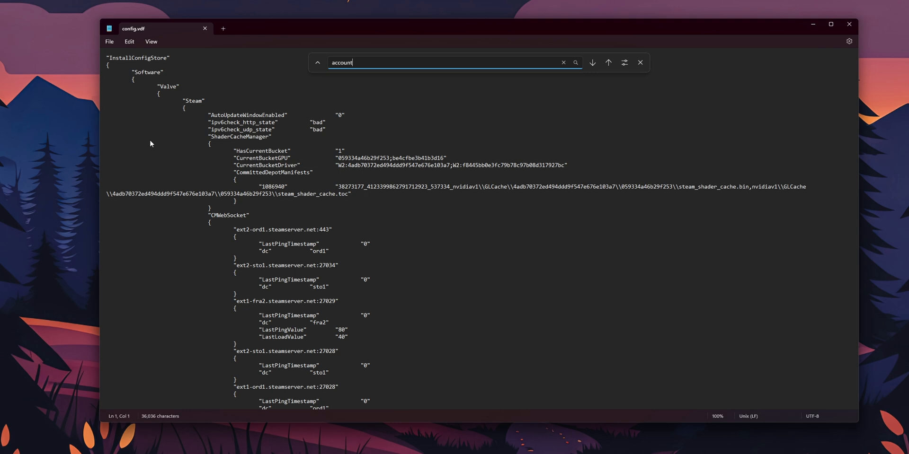
pyautogui.click(591, 62)
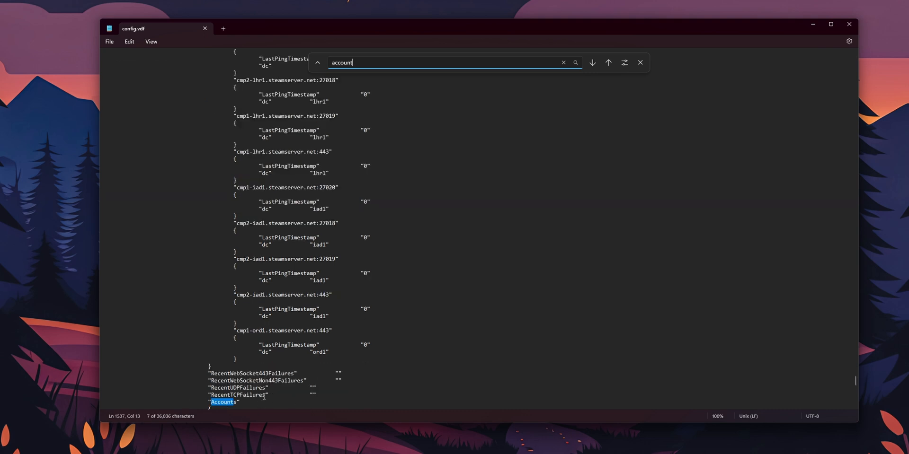
pyautogui.click(640, 62)
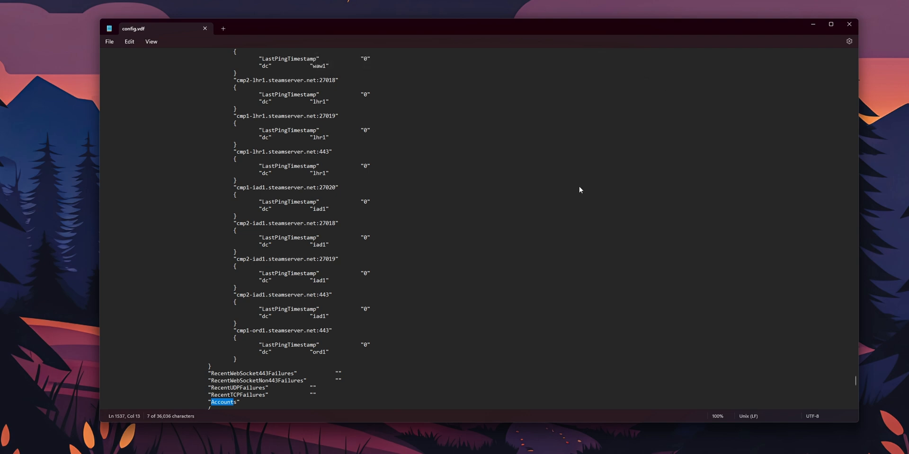
# - Scroll to the stored account entry under Accounts and select its account name
pyautogui.scroll(-3)
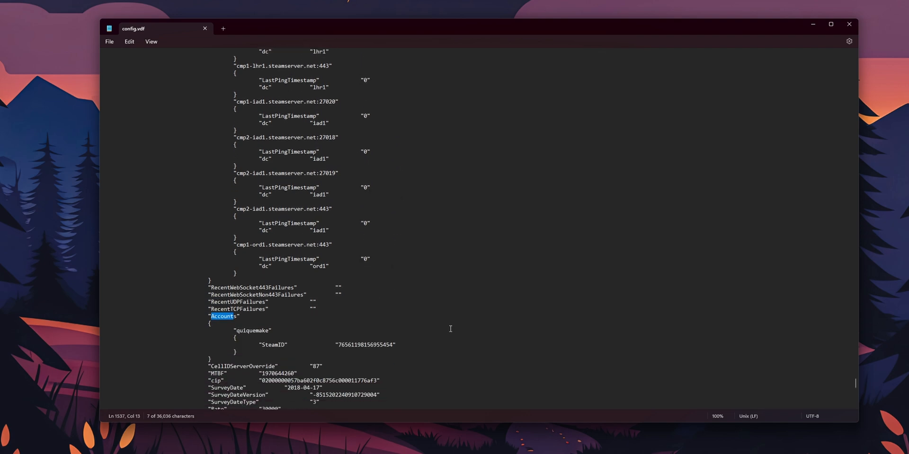
pyautogui.scroll(-3)
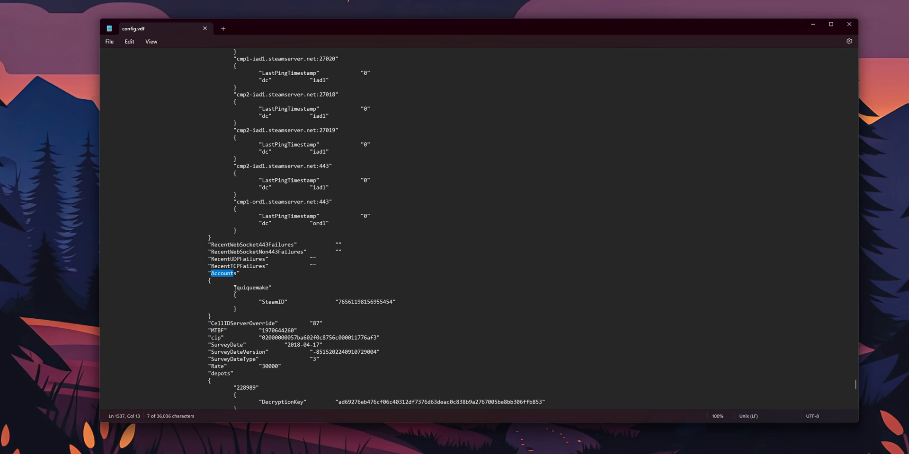
pyautogui.doubleClick(252, 288)
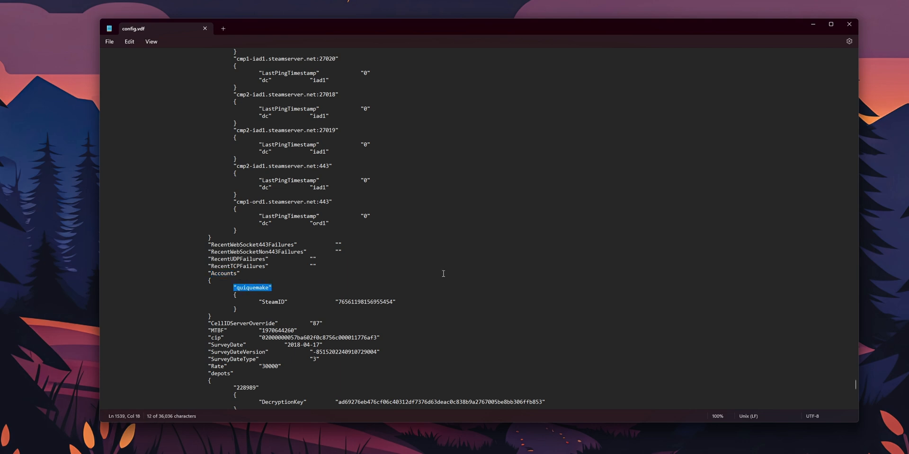
pyautogui.moveTo(450, 280)
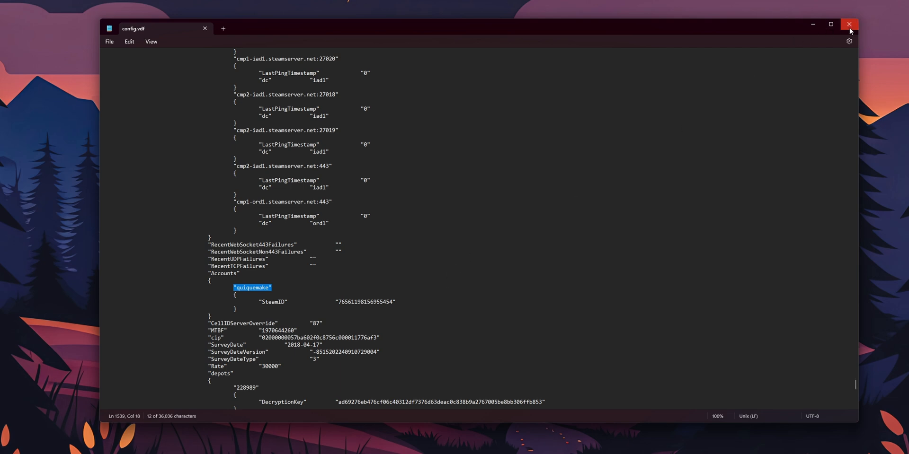
pyautogui.moveTo(848, 28)
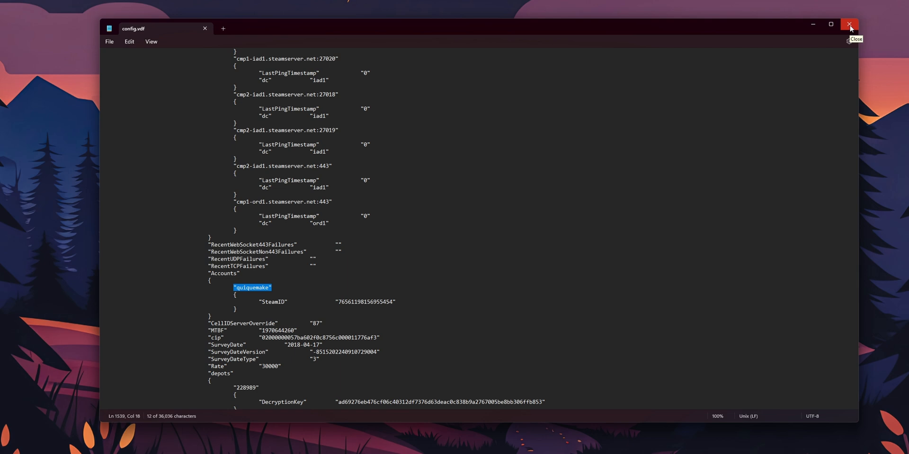
# - Close Notepad and sign in to Steam with the recovered account name, reaching the store page
pyautogui.click(849, 25)
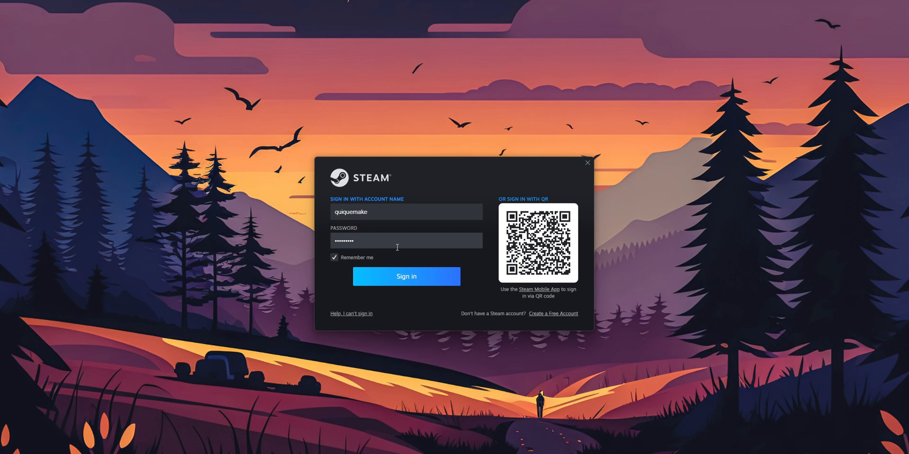
pyautogui.click(406, 276)
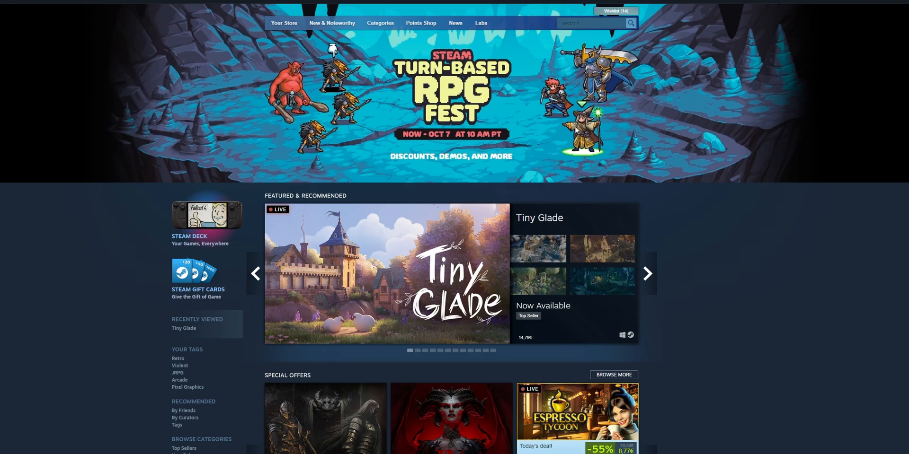